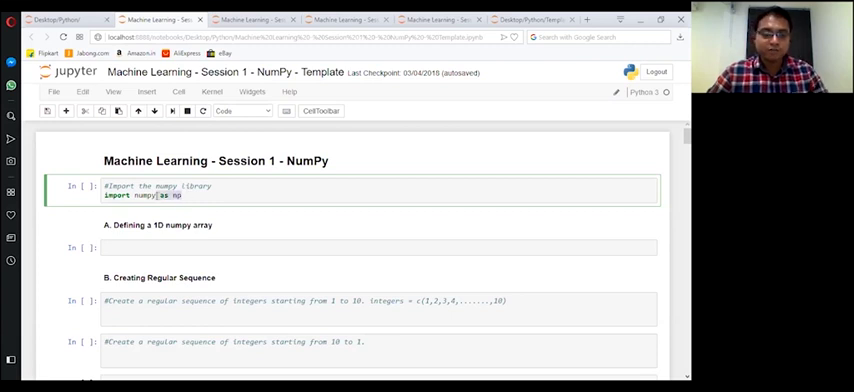
Delete the ' as mp' alias so the first cell's line reads 'import numpy'.
key(BackSpace)
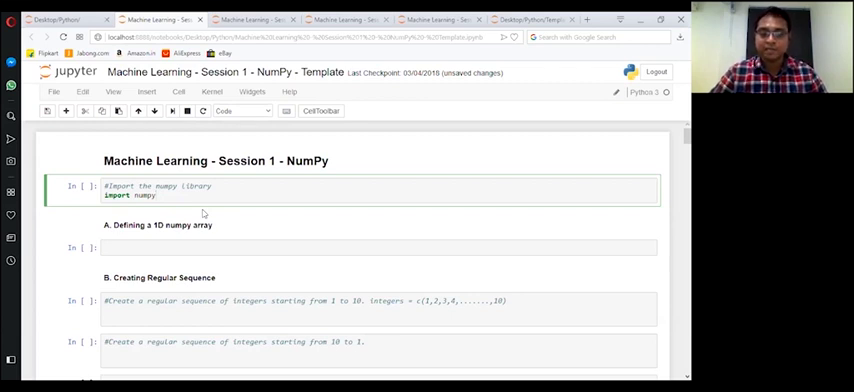
text(import numpy)
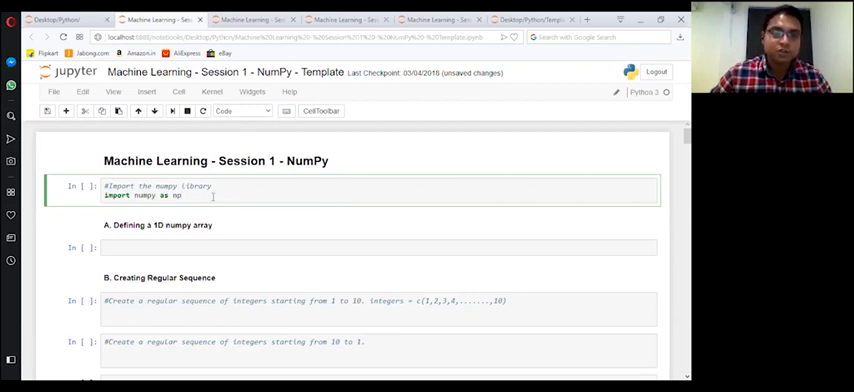
mouse_move(171, 111)
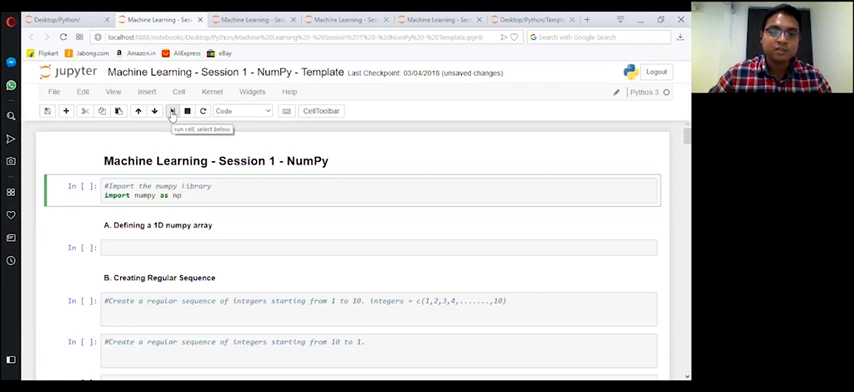